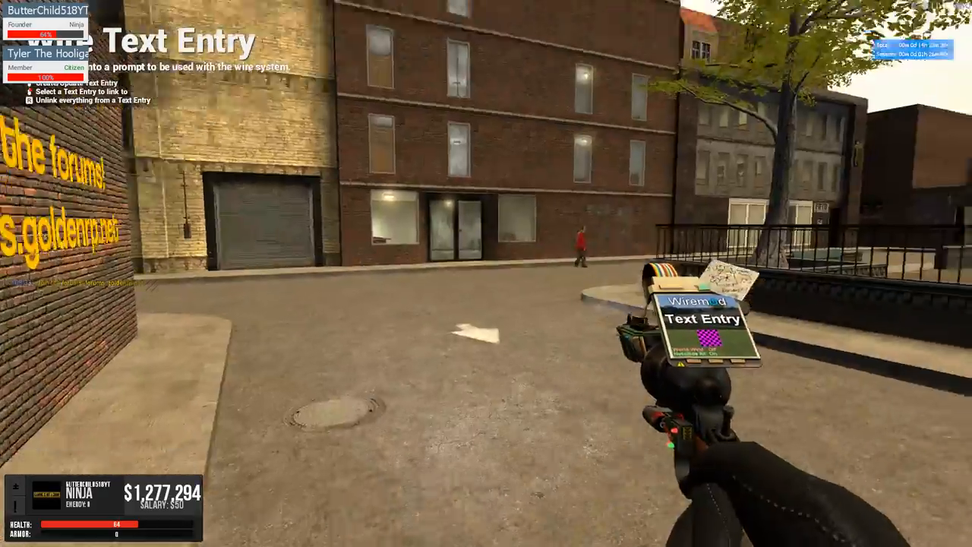
{"action": "mouse_move", "coordinate": [486, 273]}
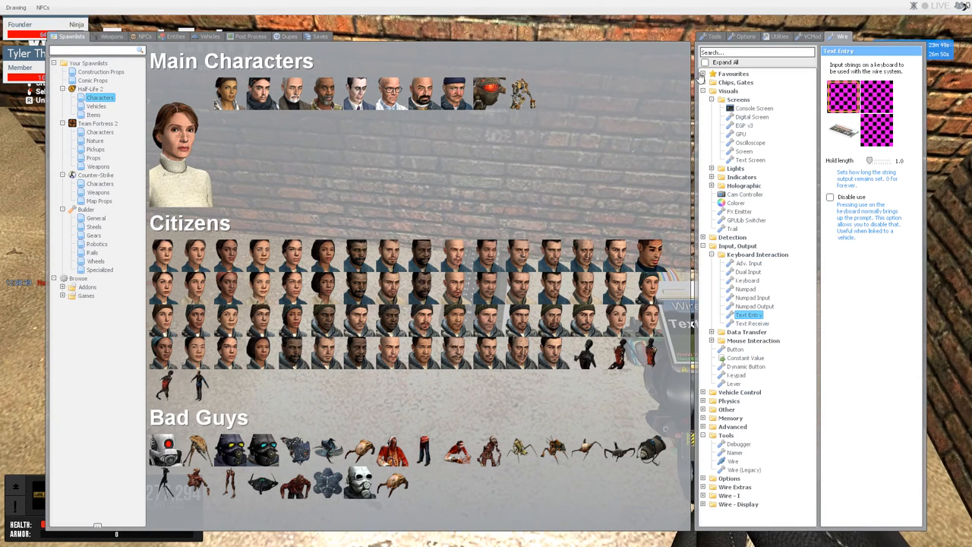
- Search the tool list for 'text' and equip the Wire Text Entry tool
{"action": "type", "text": "text"}
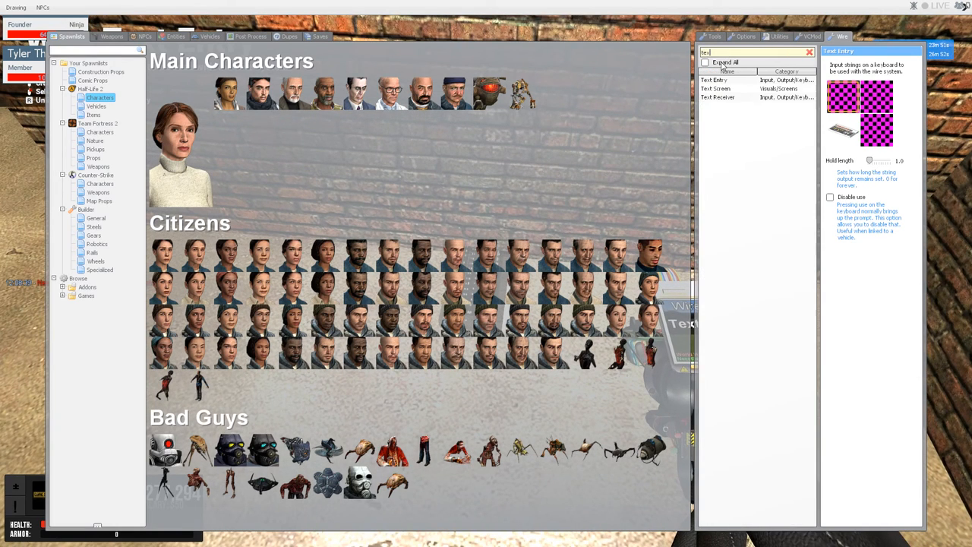
{"action": "left_click", "coordinate": [715, 89]}
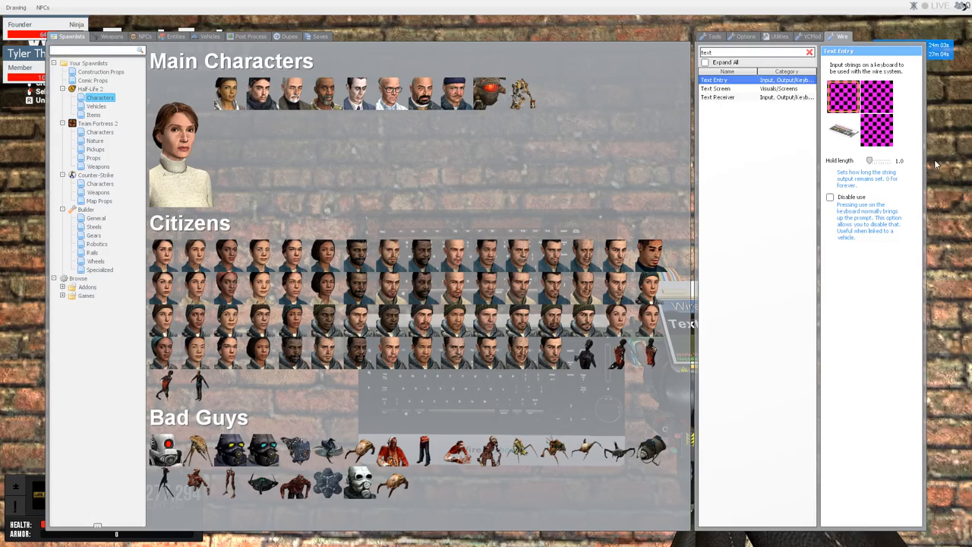
{"action": "left_click", "coordinate": [725, 88]}
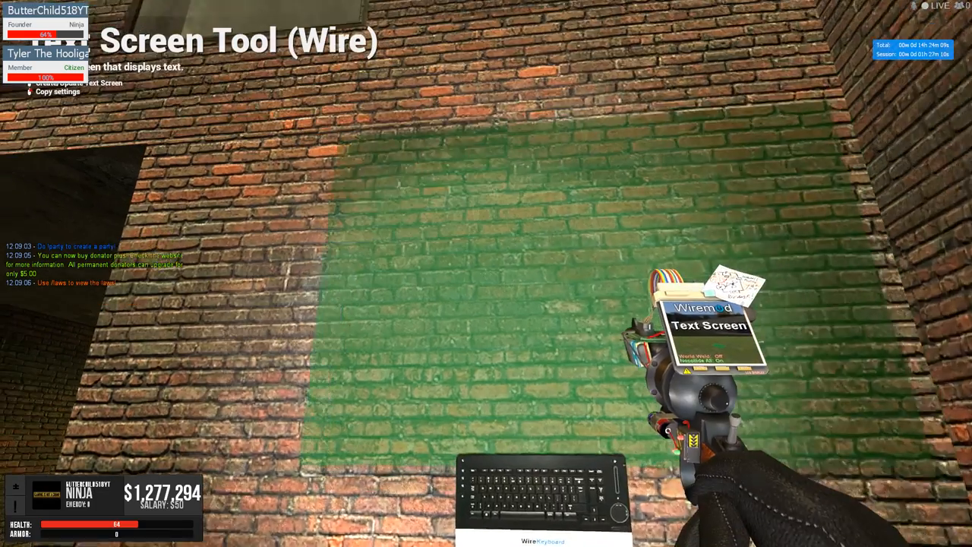
- Leave the menu with the Text Entry keyboard placed low on the brick wall
{"action": "key", "text": "q"}
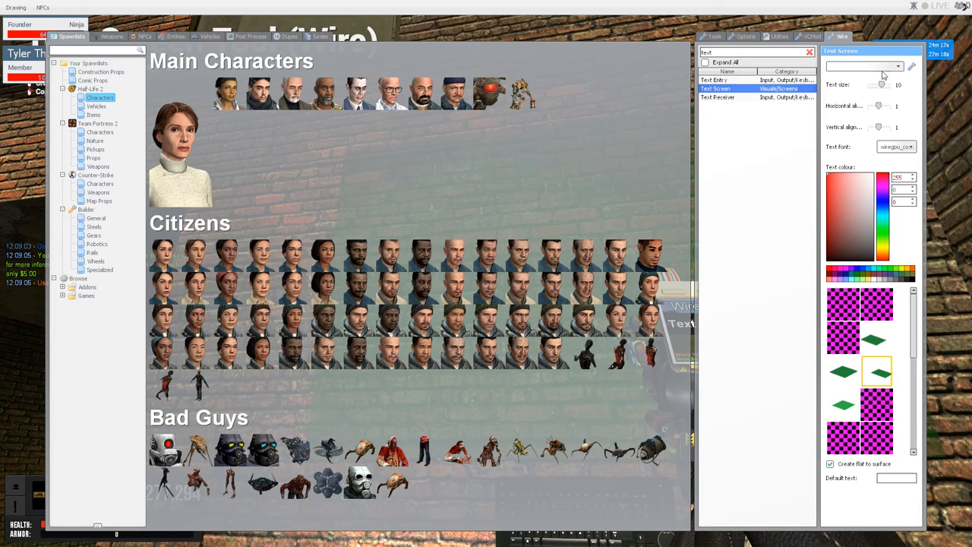
- Equip the Wire Text Screen tool and clear the search to browse the Wire tool tree
{"action": "left_click", "coordinate": [896, 477]}
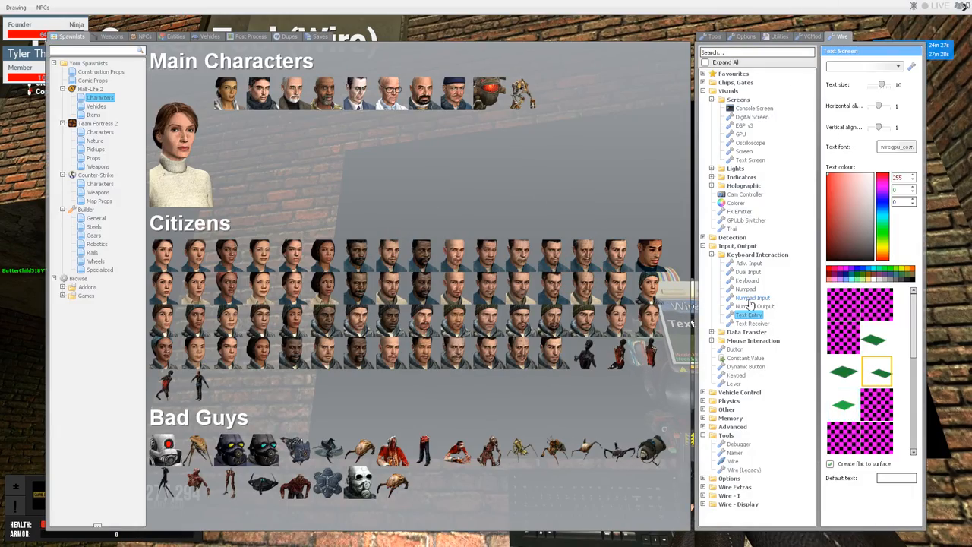
{"action": "left_click", "coordinate": [732, 462]}
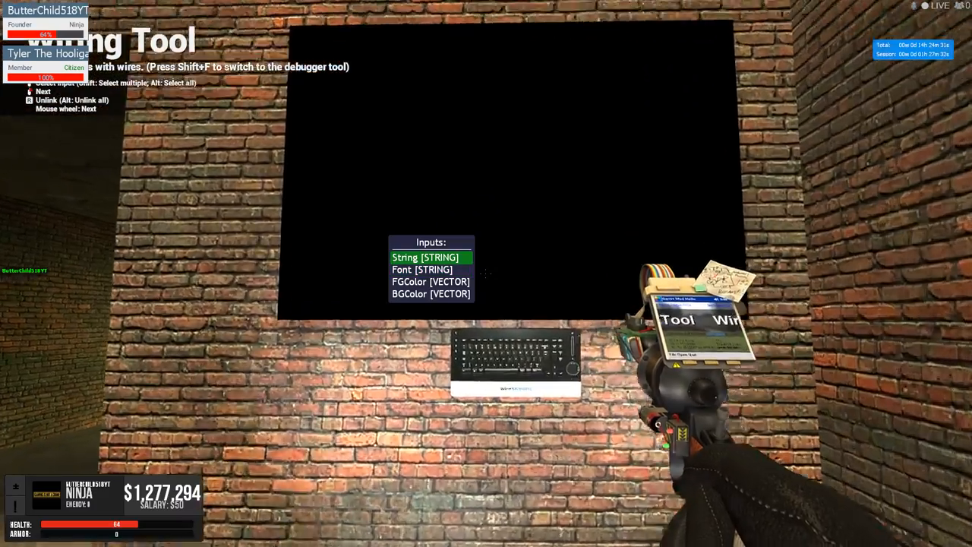
- Wire the text screen's String input to the keyboard, then search tools for 'bu'
{"action": "left_click", "coordinate": [431, 256]}
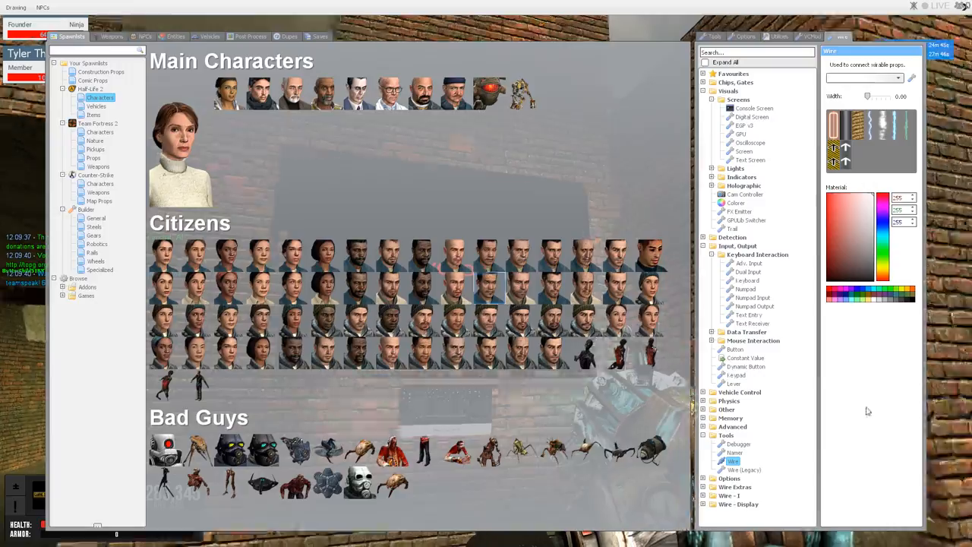
{"action": "type", "text": "bu"}
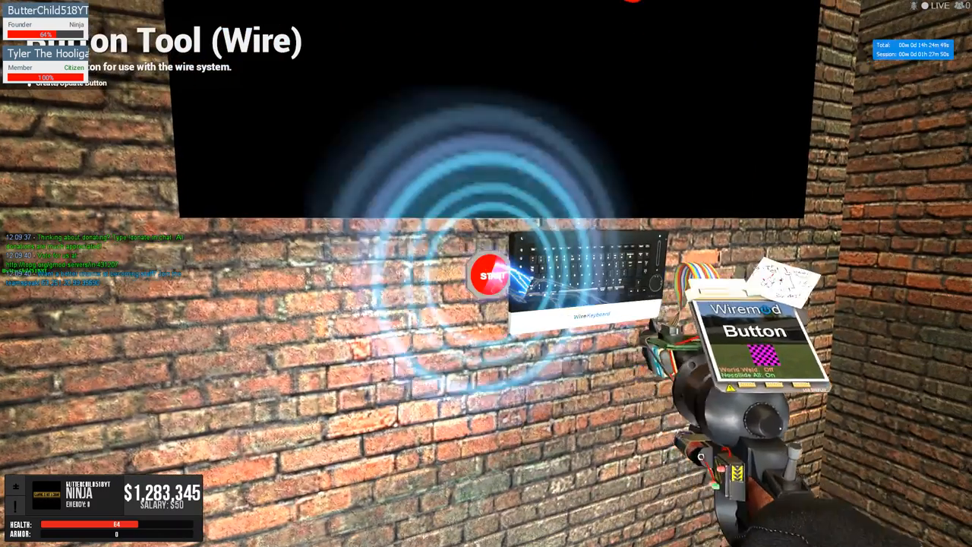
- Leave the menu with a red wire button mounted on the wall left of the keyboard
{"action": "key", "text": "q"}
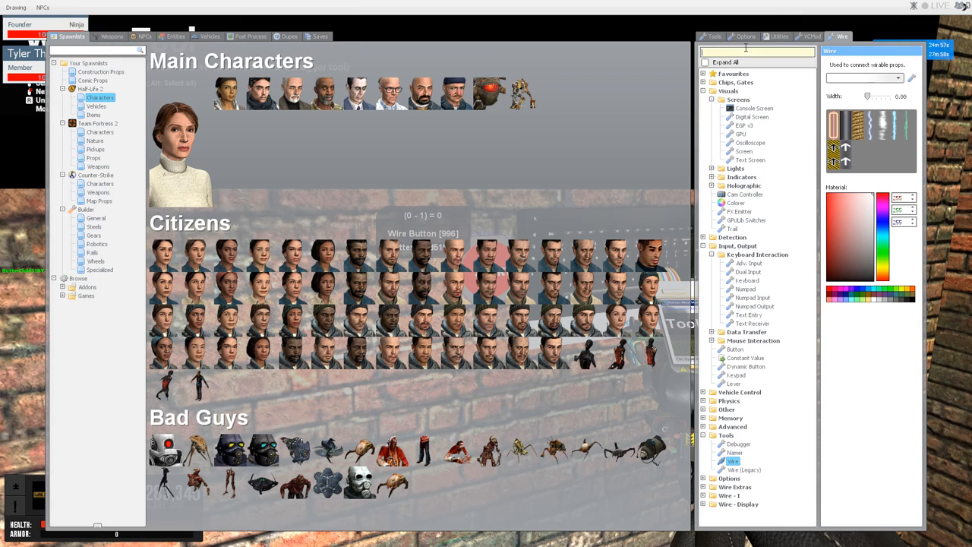
- Wire the button to the keyboard's block input and confirm the keyboard refuses input
{"action": "type", "text": "n"}
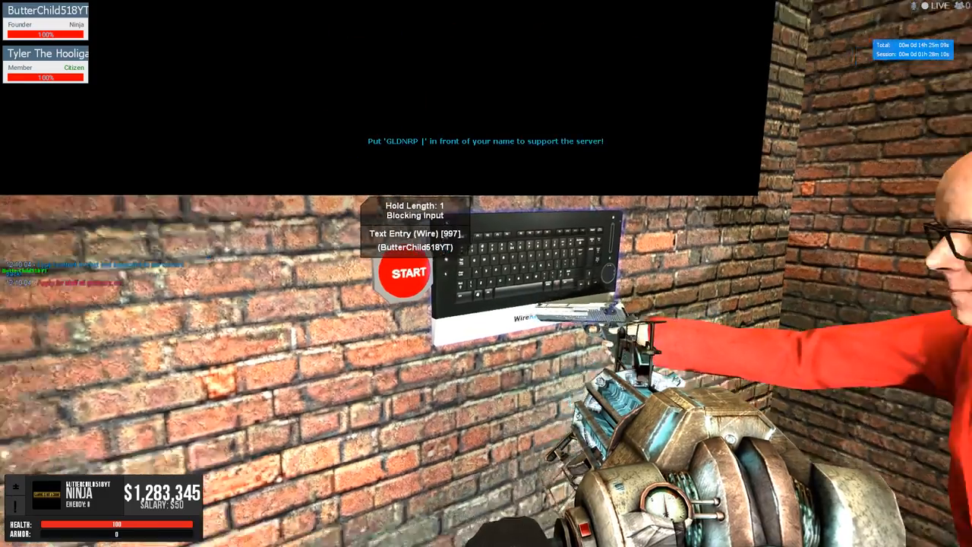
{"action": "left_click", "coordinate": [407, 273]}
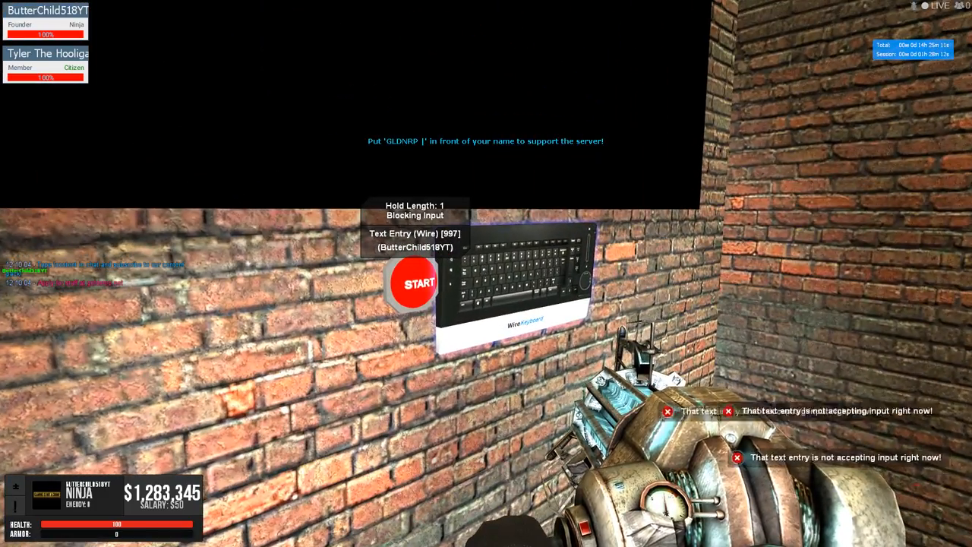